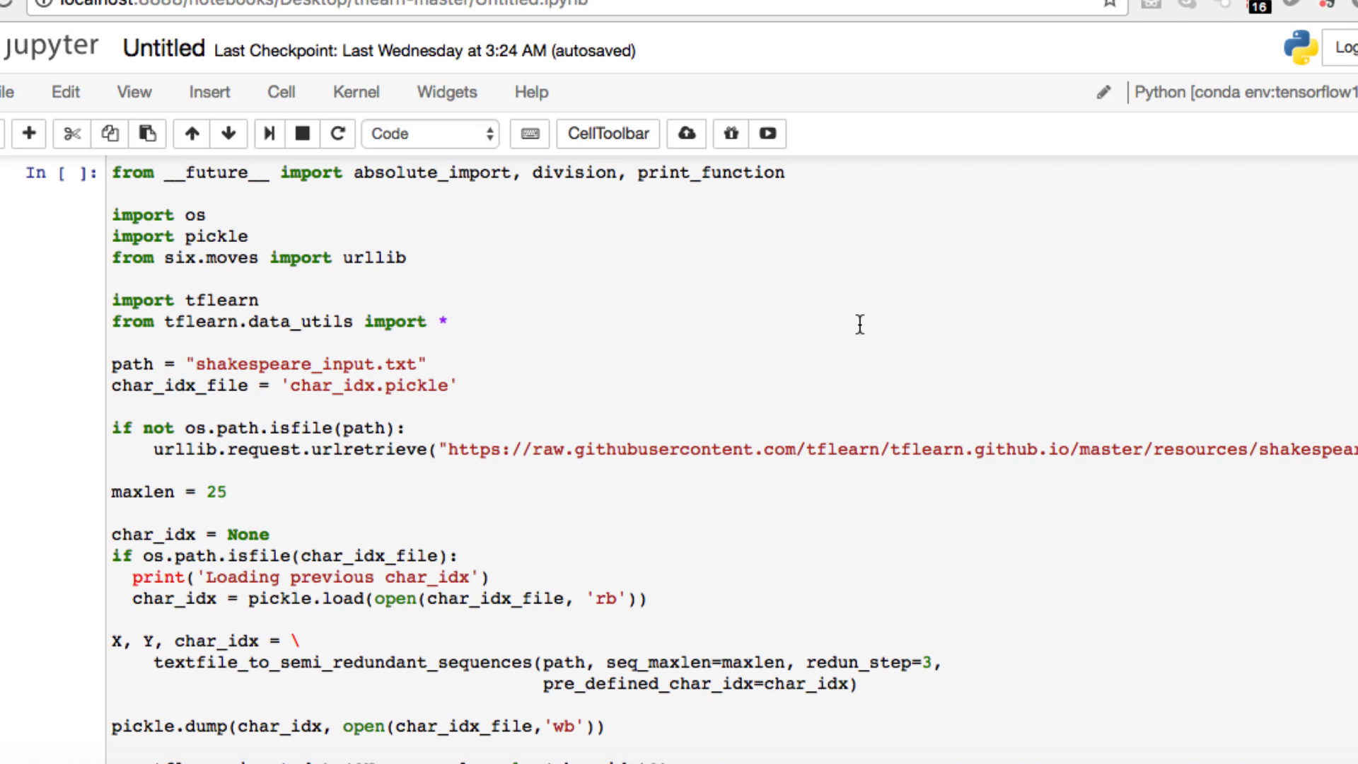
Read the input_data layer description on TFLearn's Core Layers page.
scroll("down", 3)
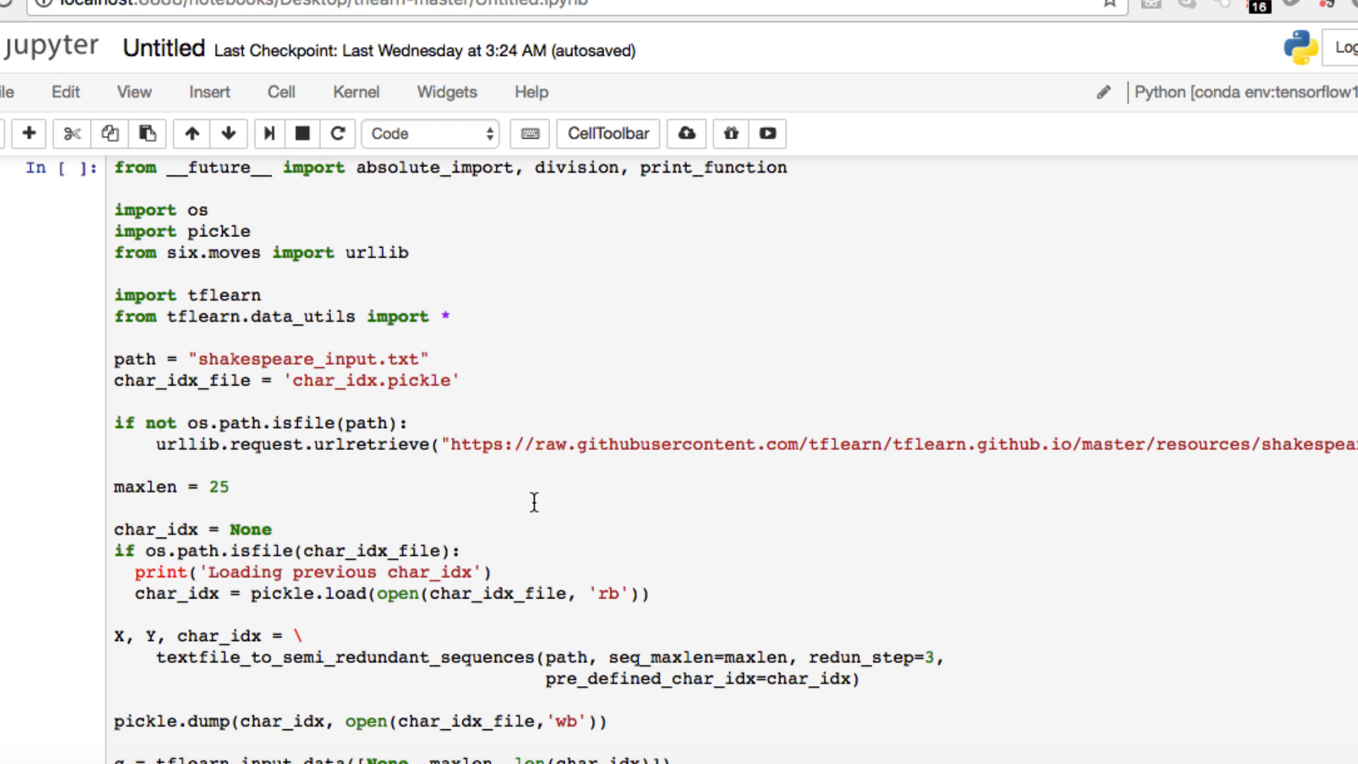
mouse_move(433, 470)
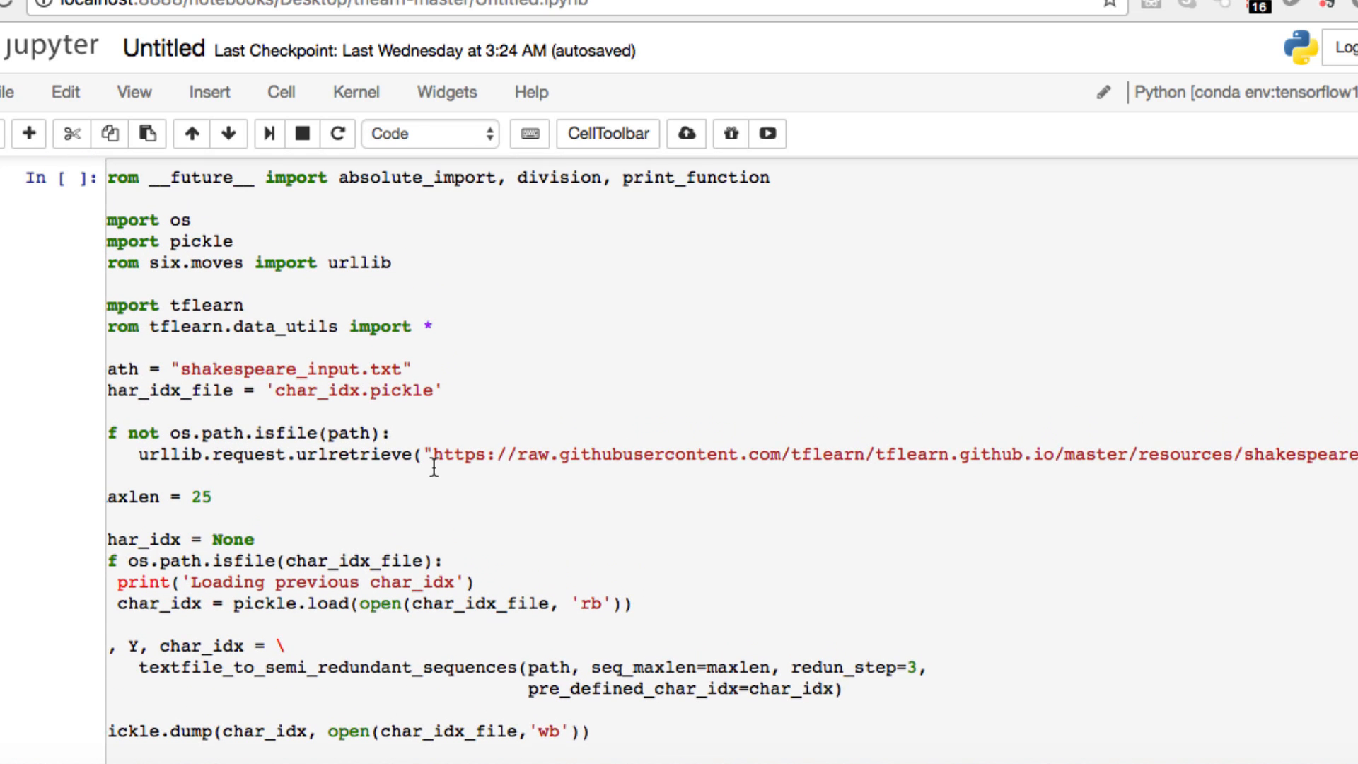
scroll("left", 3)
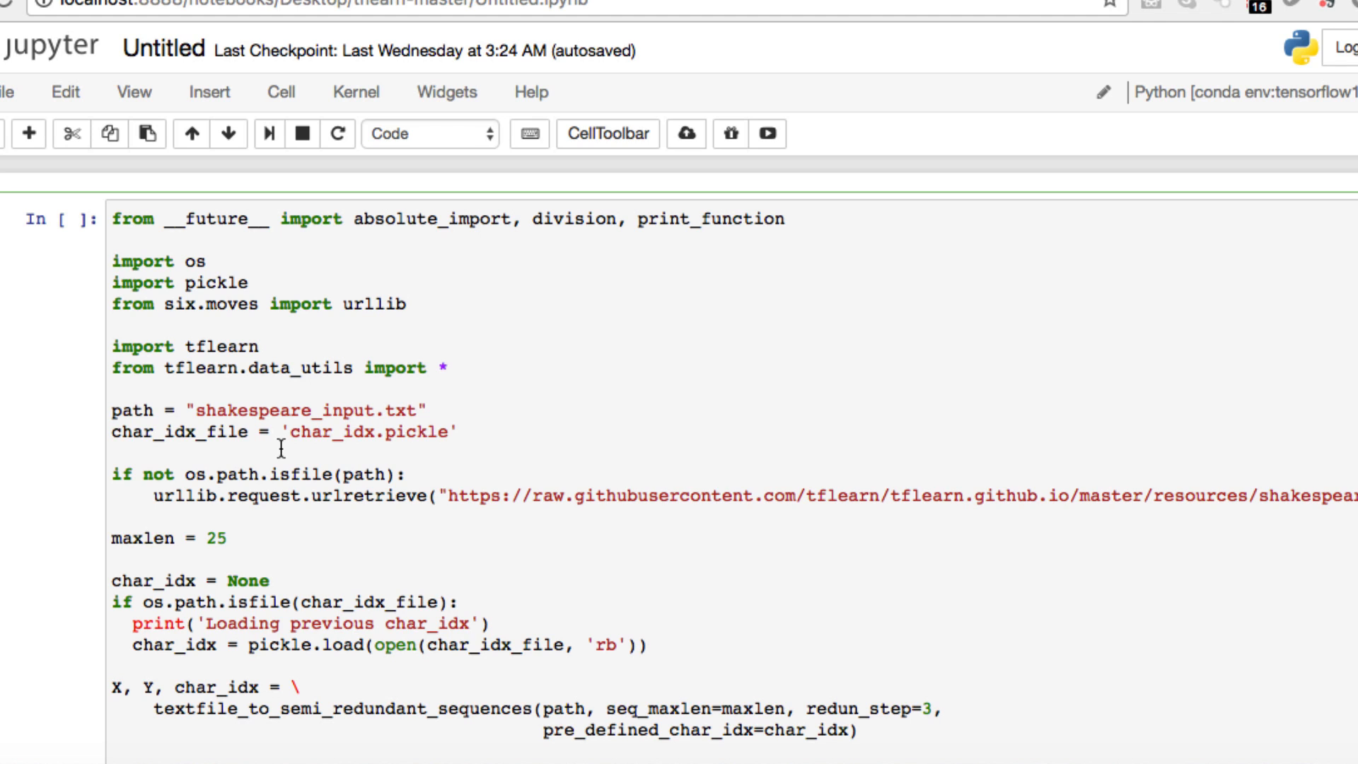
scroll("down", 3)
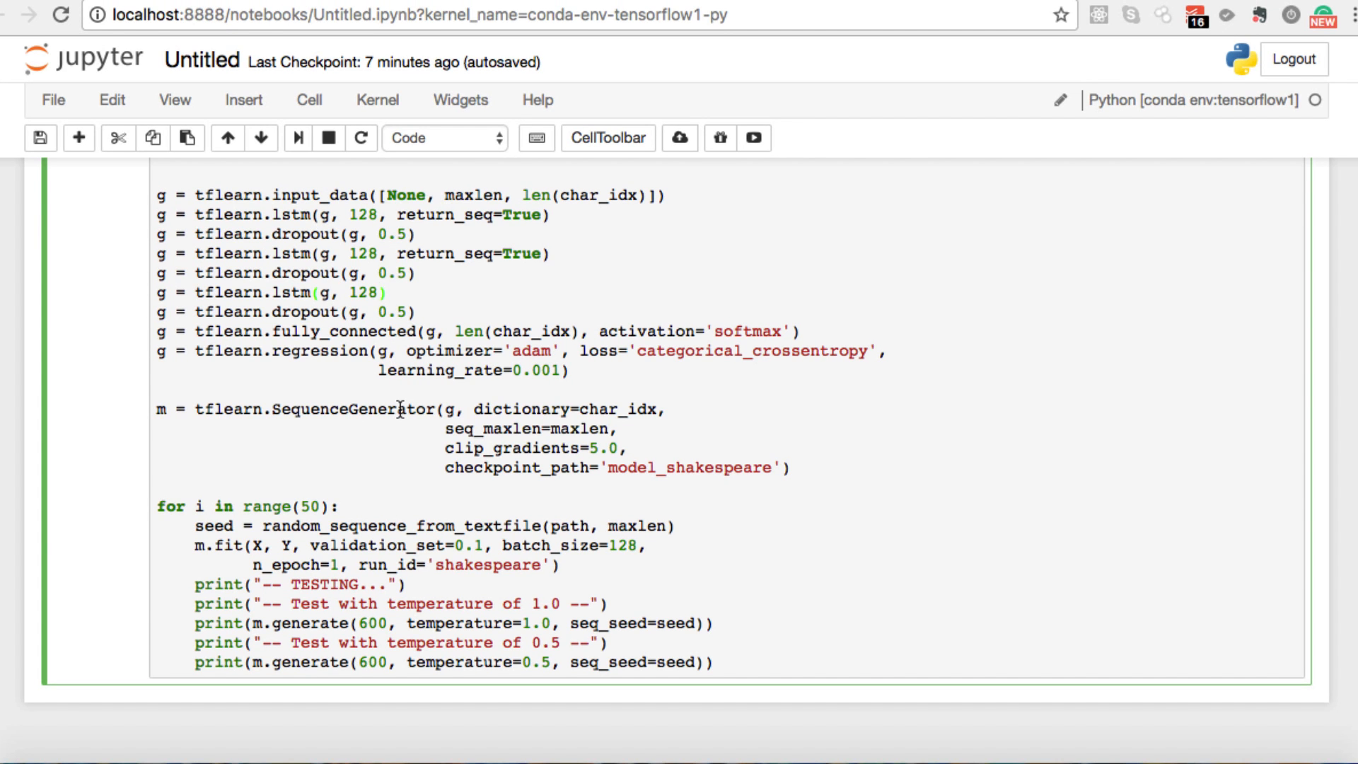
mouse_move(346, 293)
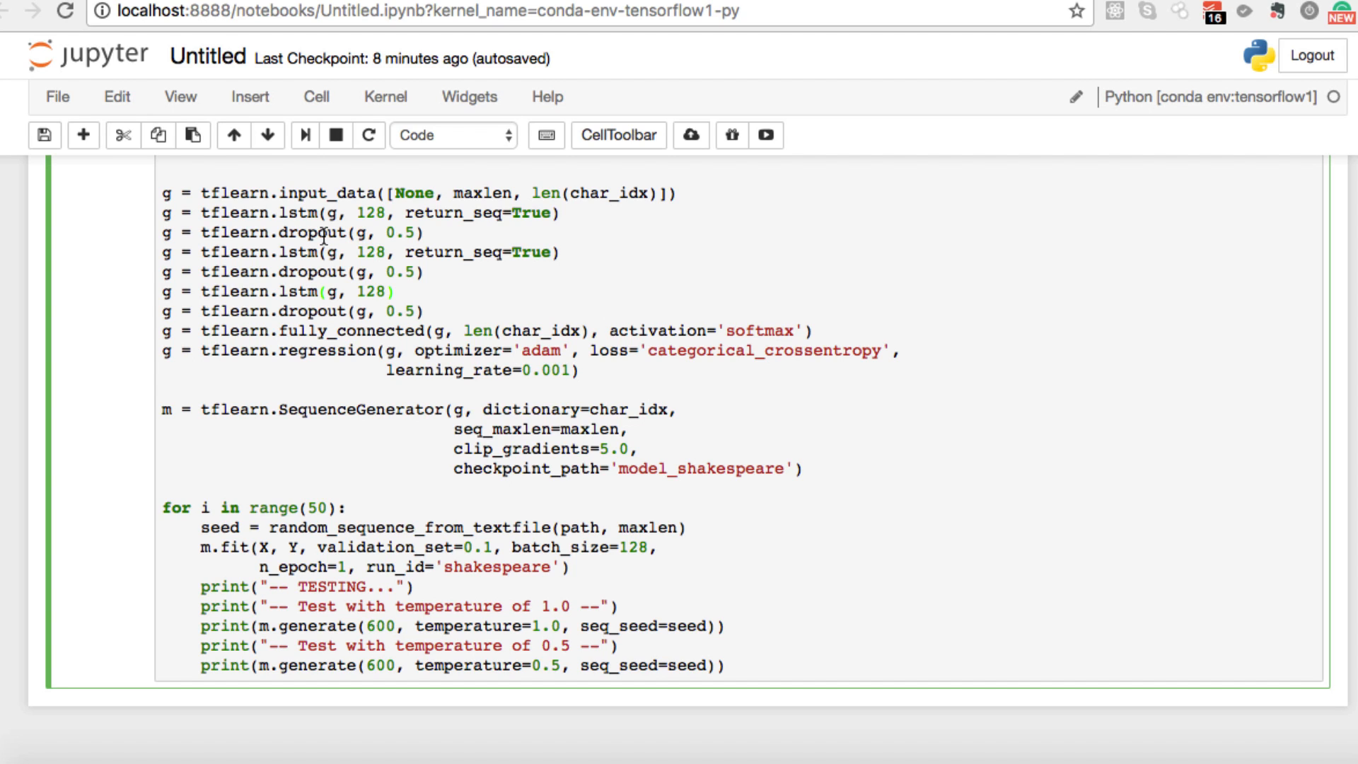
left_click(386, 290)
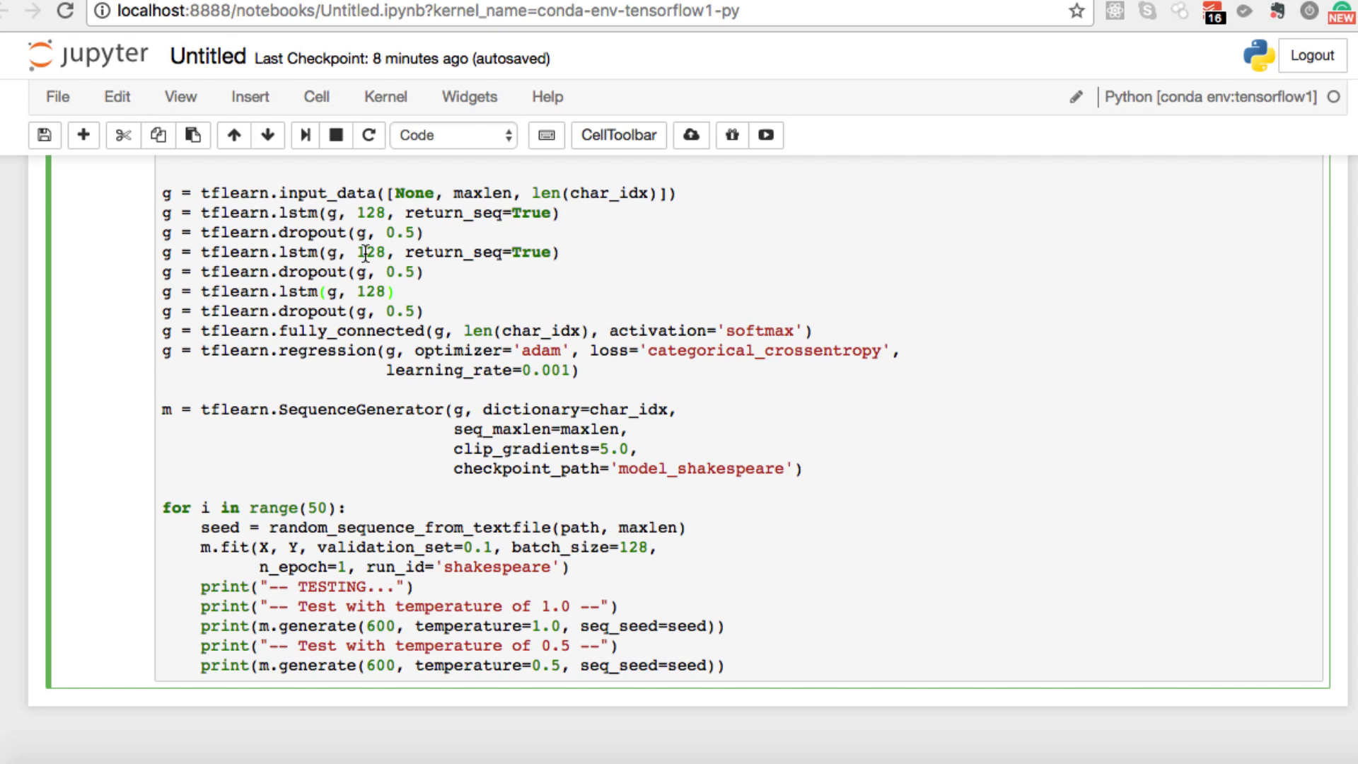
mouse_move(444, 262)
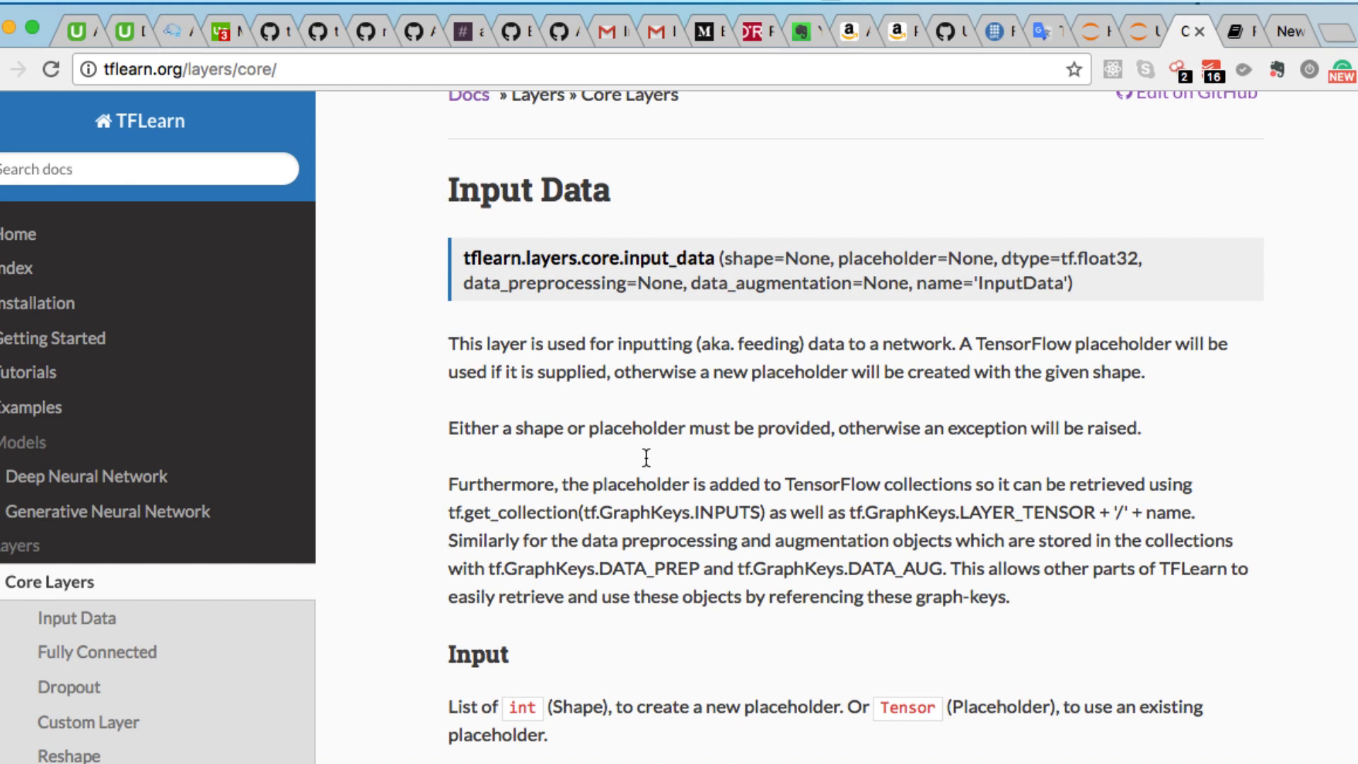
mouse_move(491, 382)
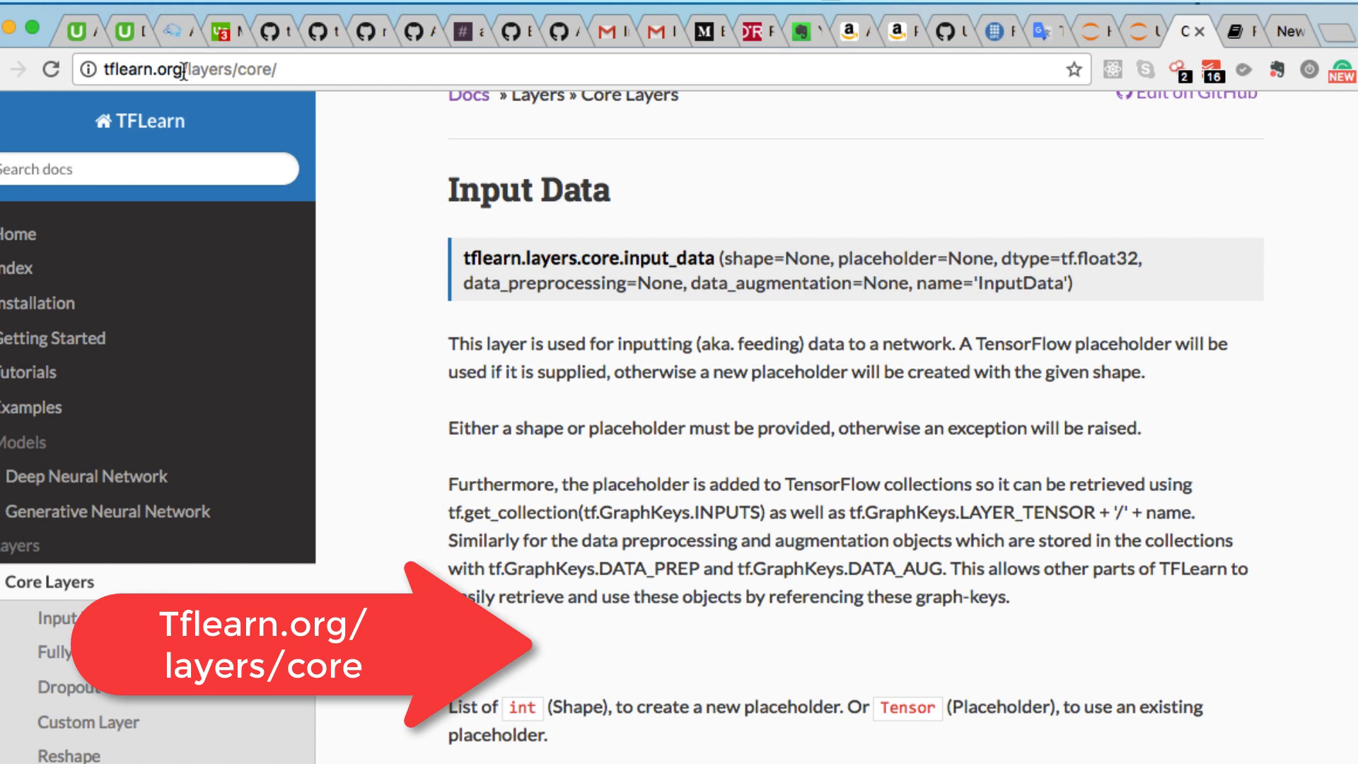
scroll("up", 3)
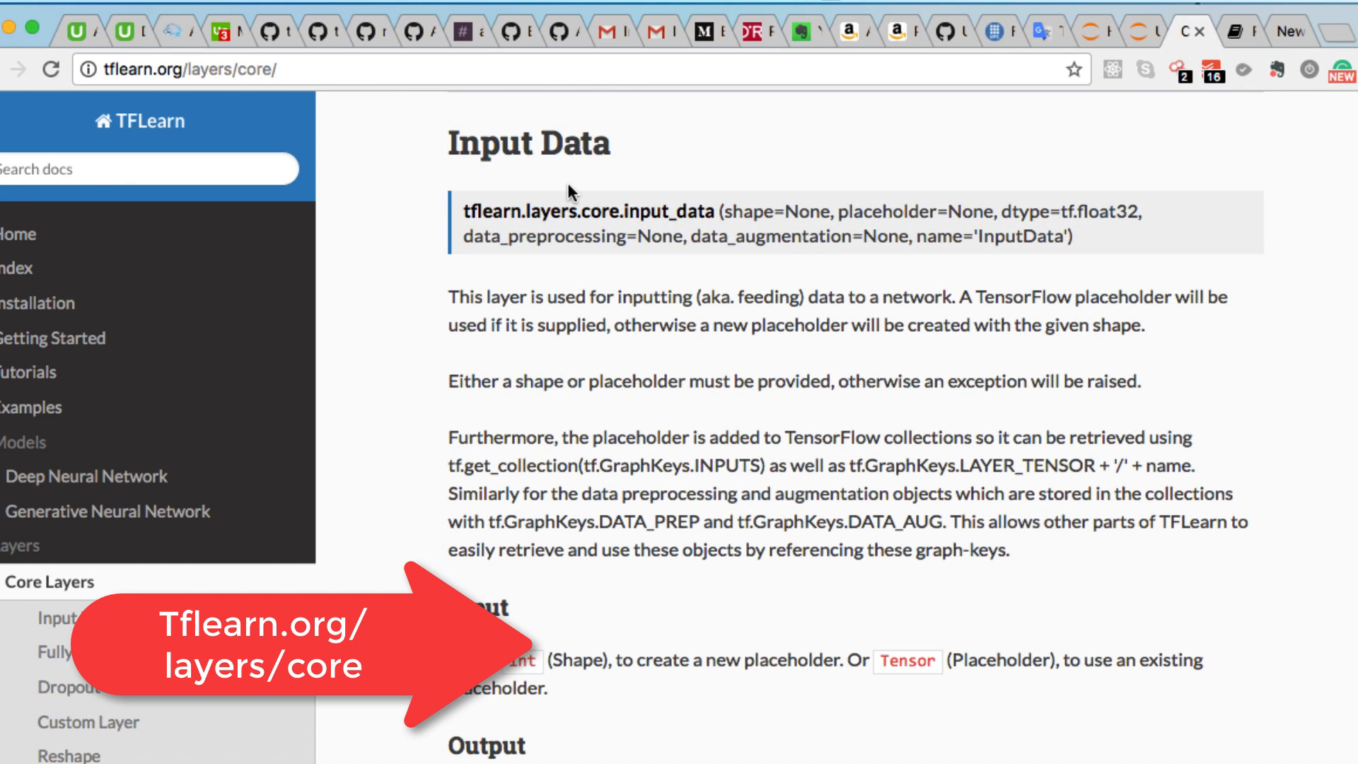
mouse_move(504, 227)
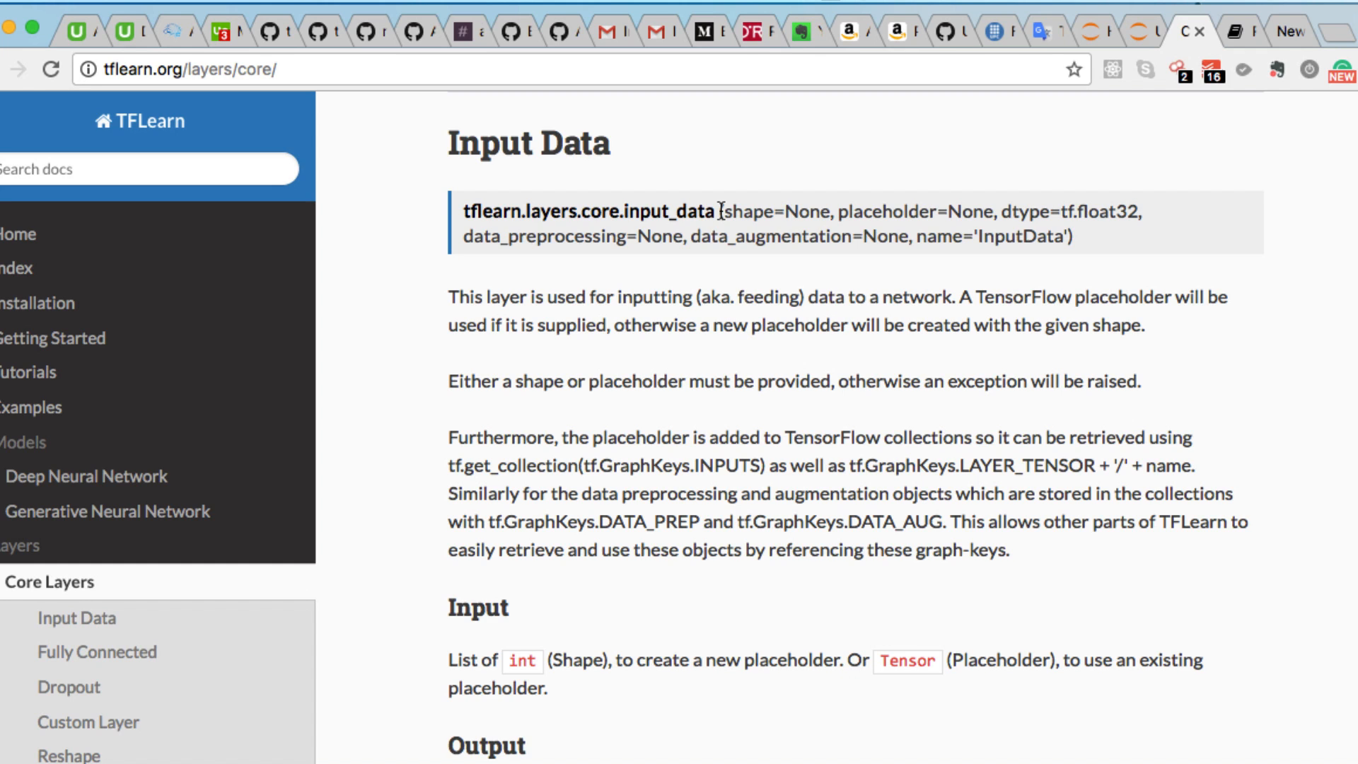
mouse_move(644, 238)
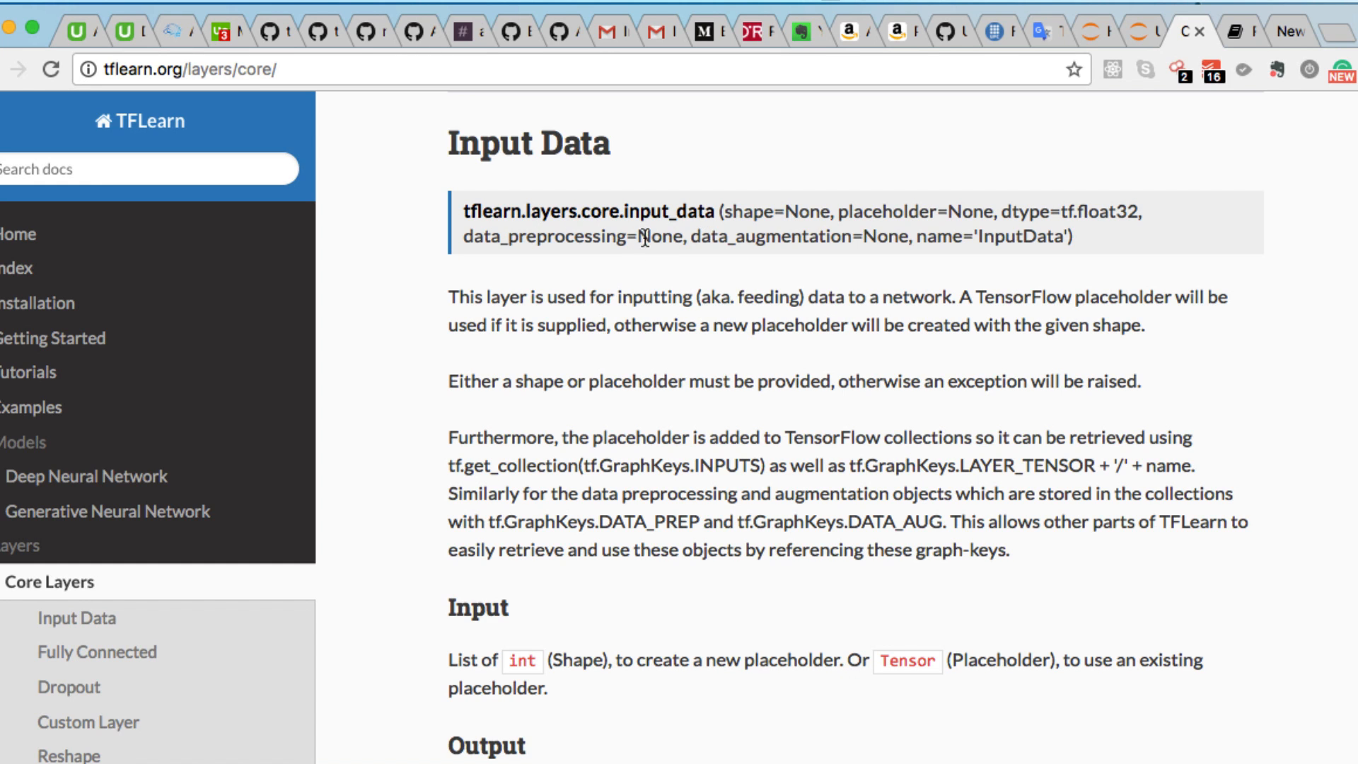
mouse_move(705, 216)
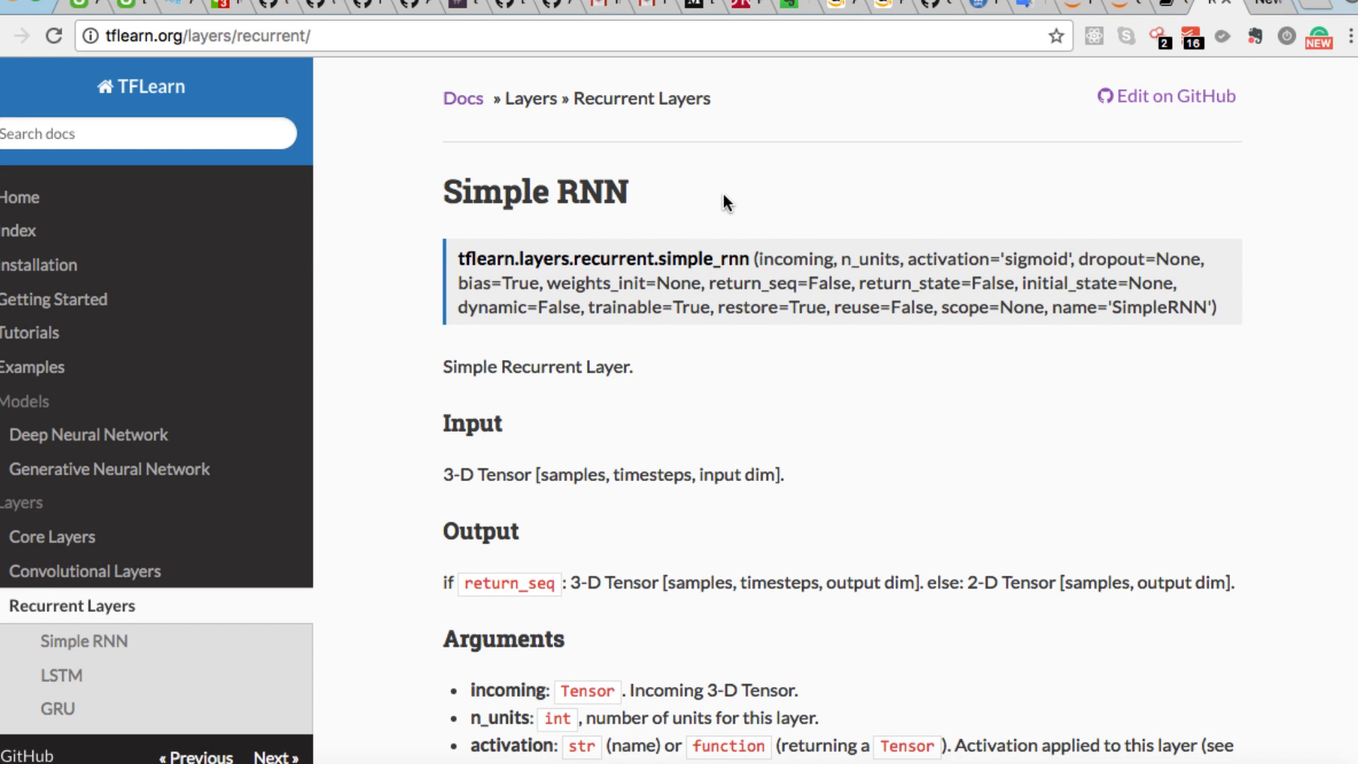
Scroll the Recurrent Layers page past Simple RNN arguments to the LSTM reference.
scroll("down", 3)
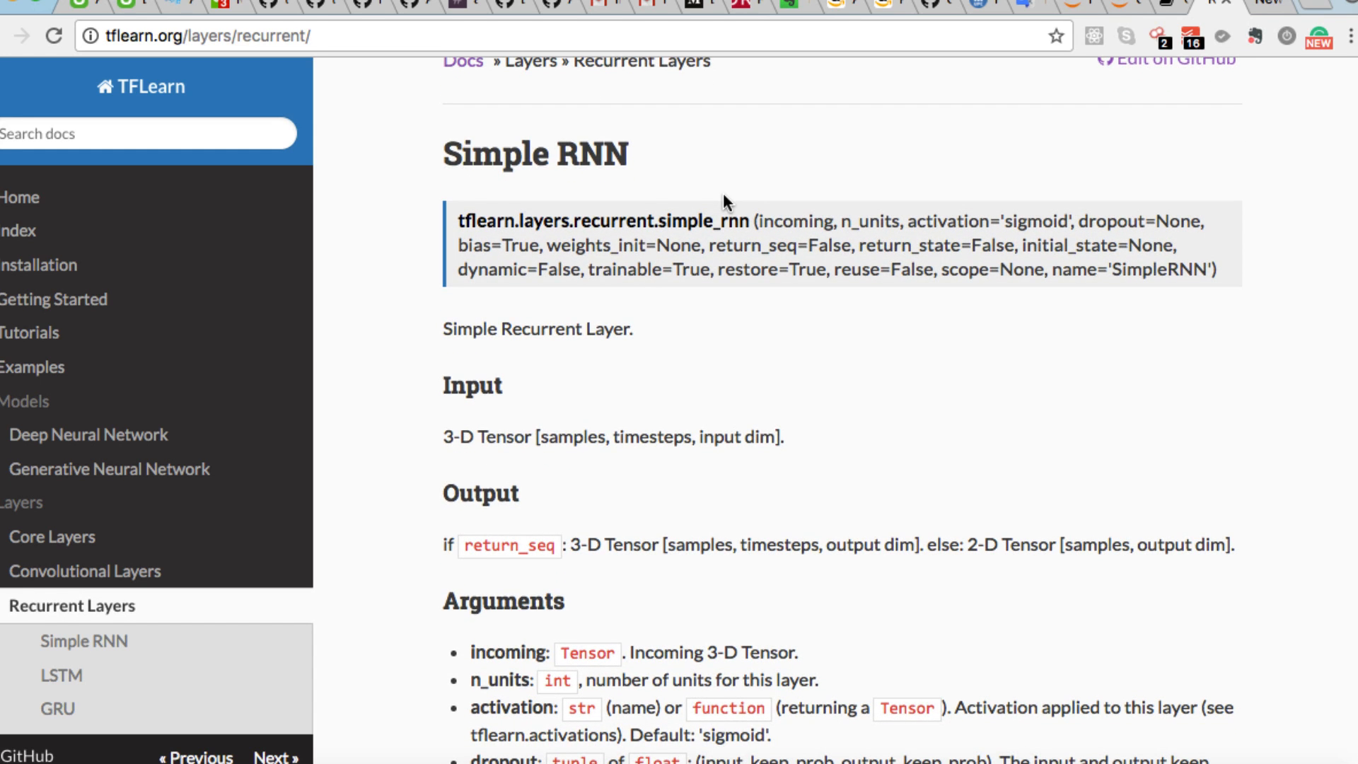
scroll("down", 3)
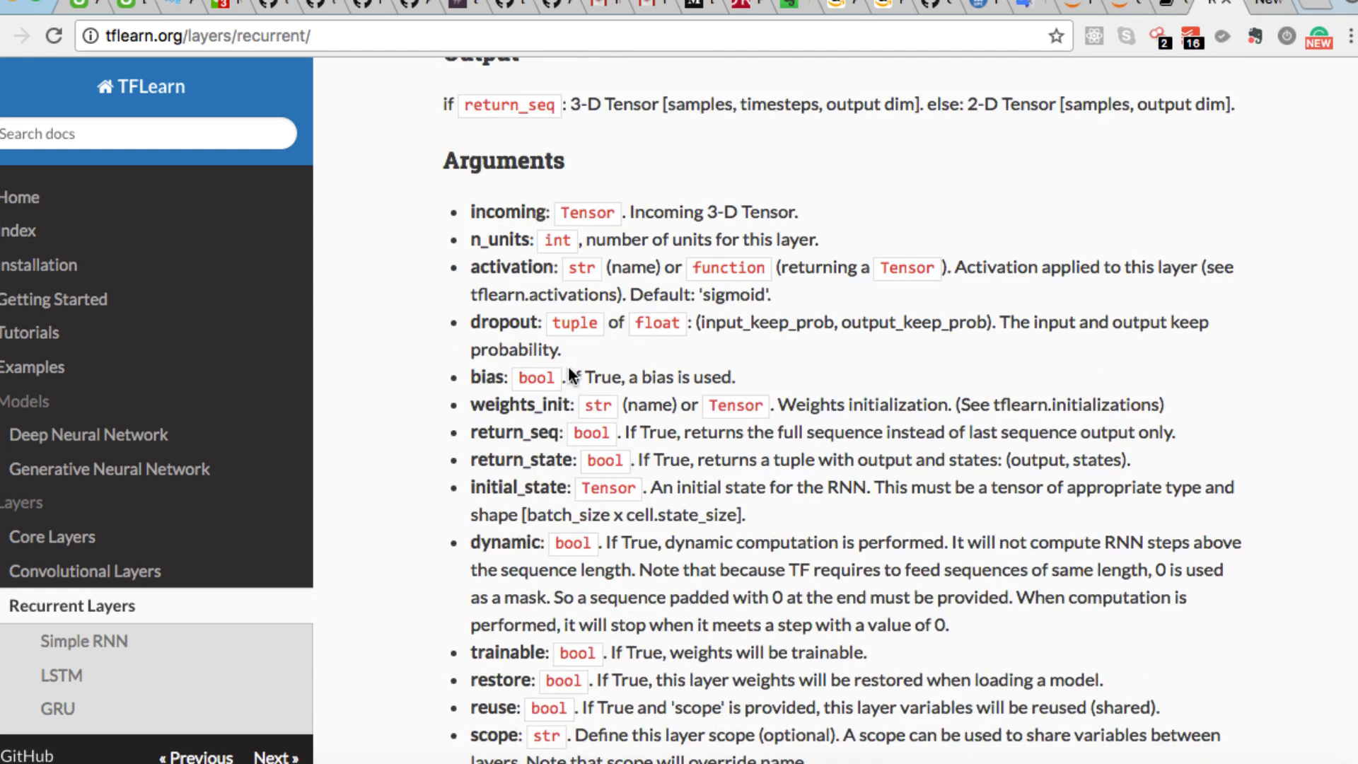
scroll("down", 3)
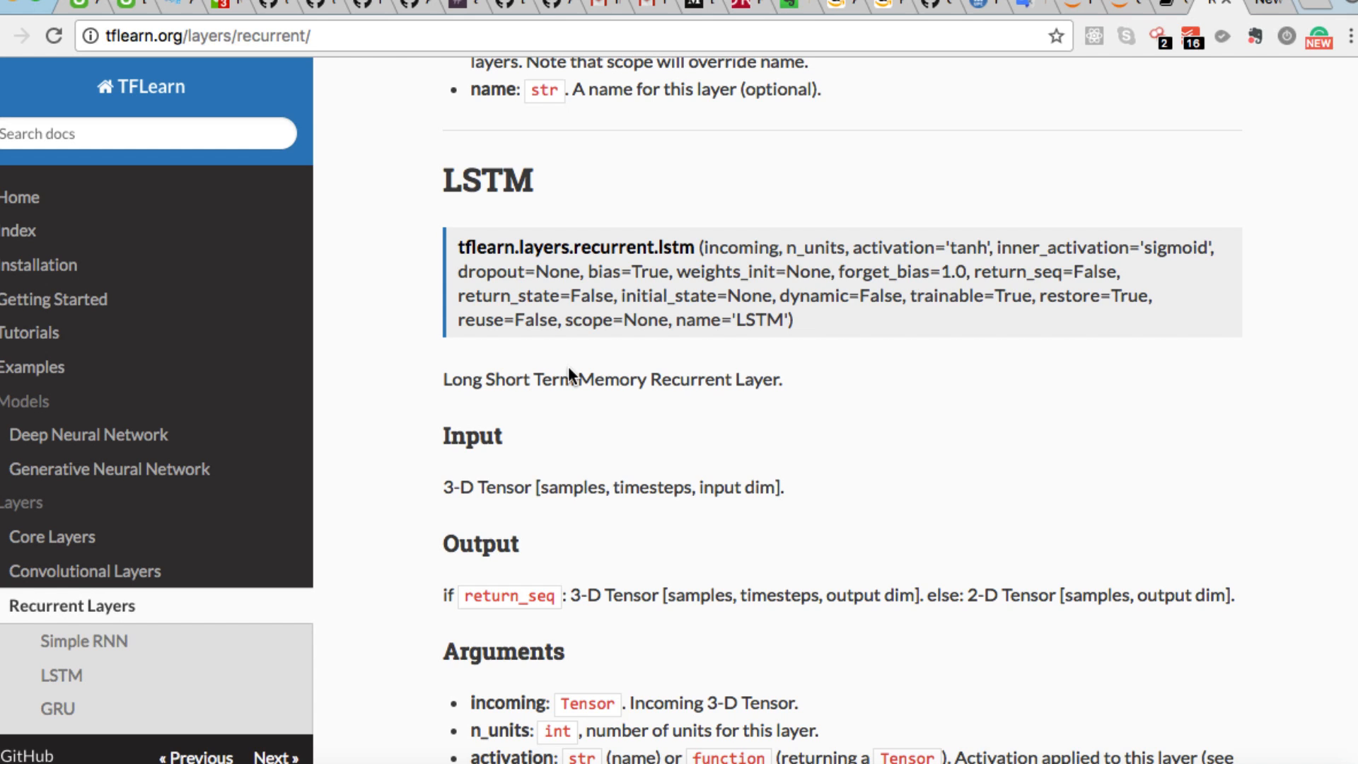
scroll("down", 3)
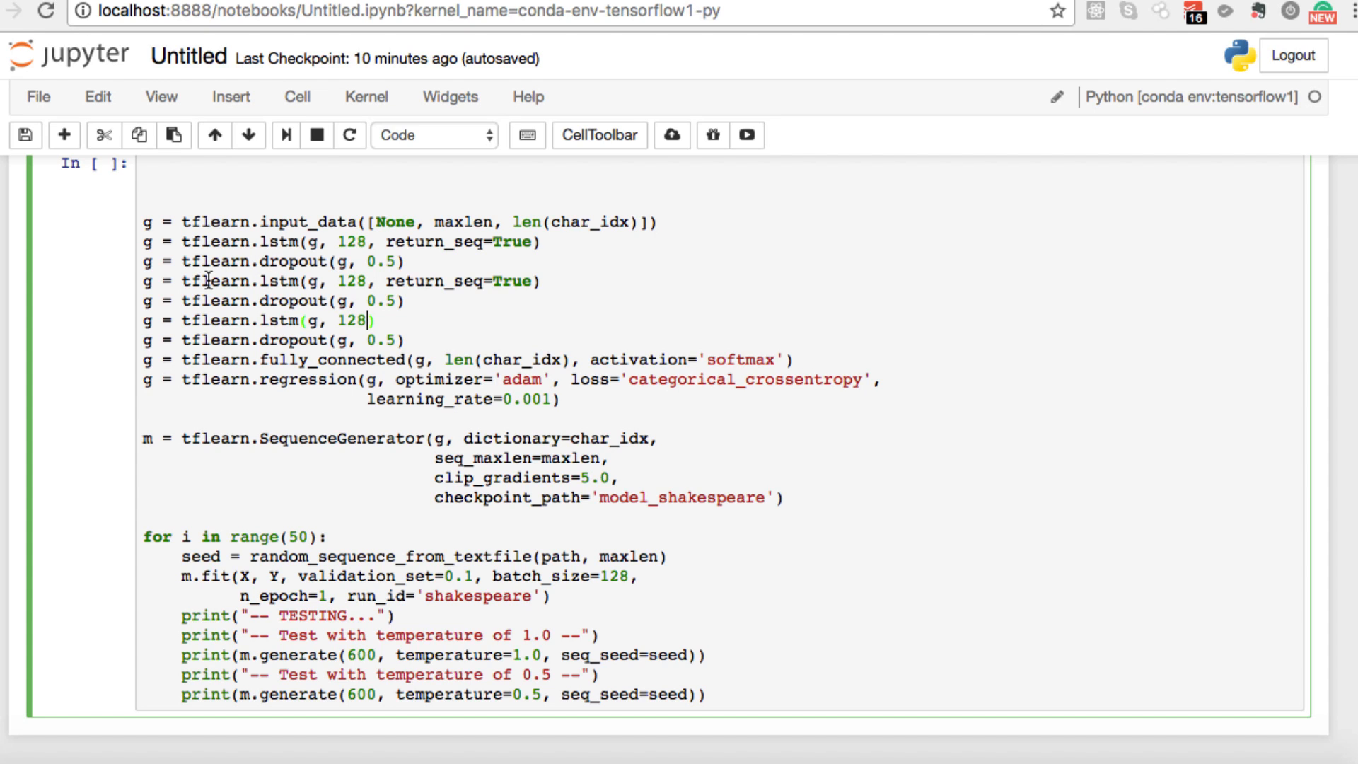
mouse_move(327, 364)
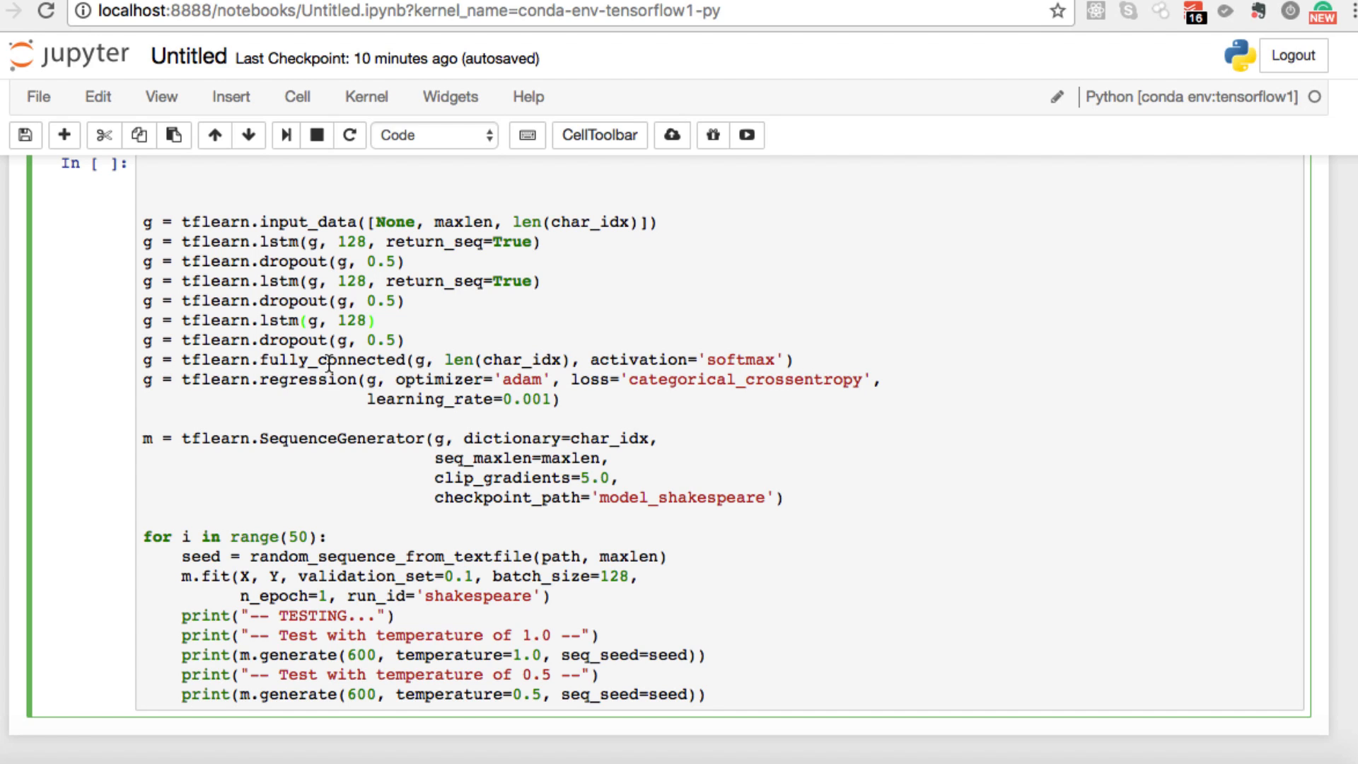
mouse_move(231, 472)
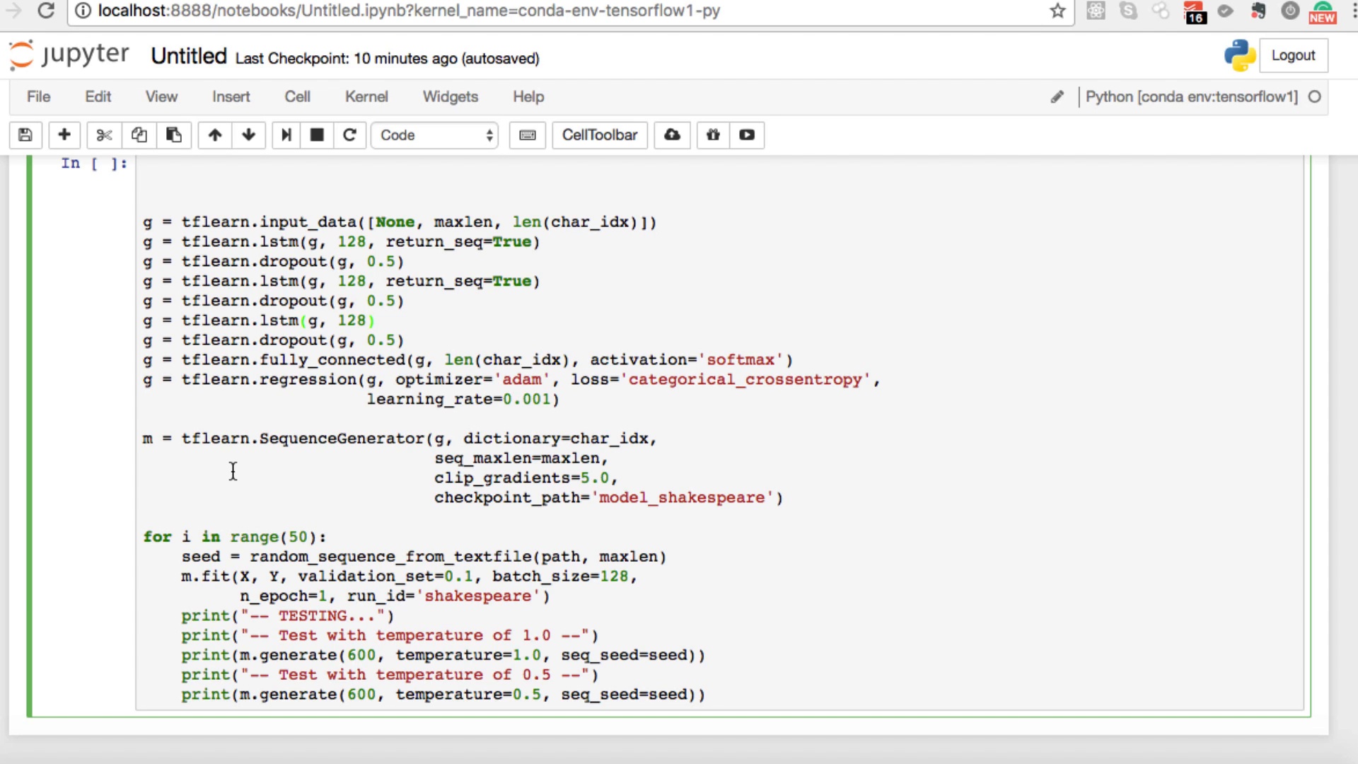
Bring back the notebook cell to review the stacked-LSTM network definition.
left_click(367, 320)
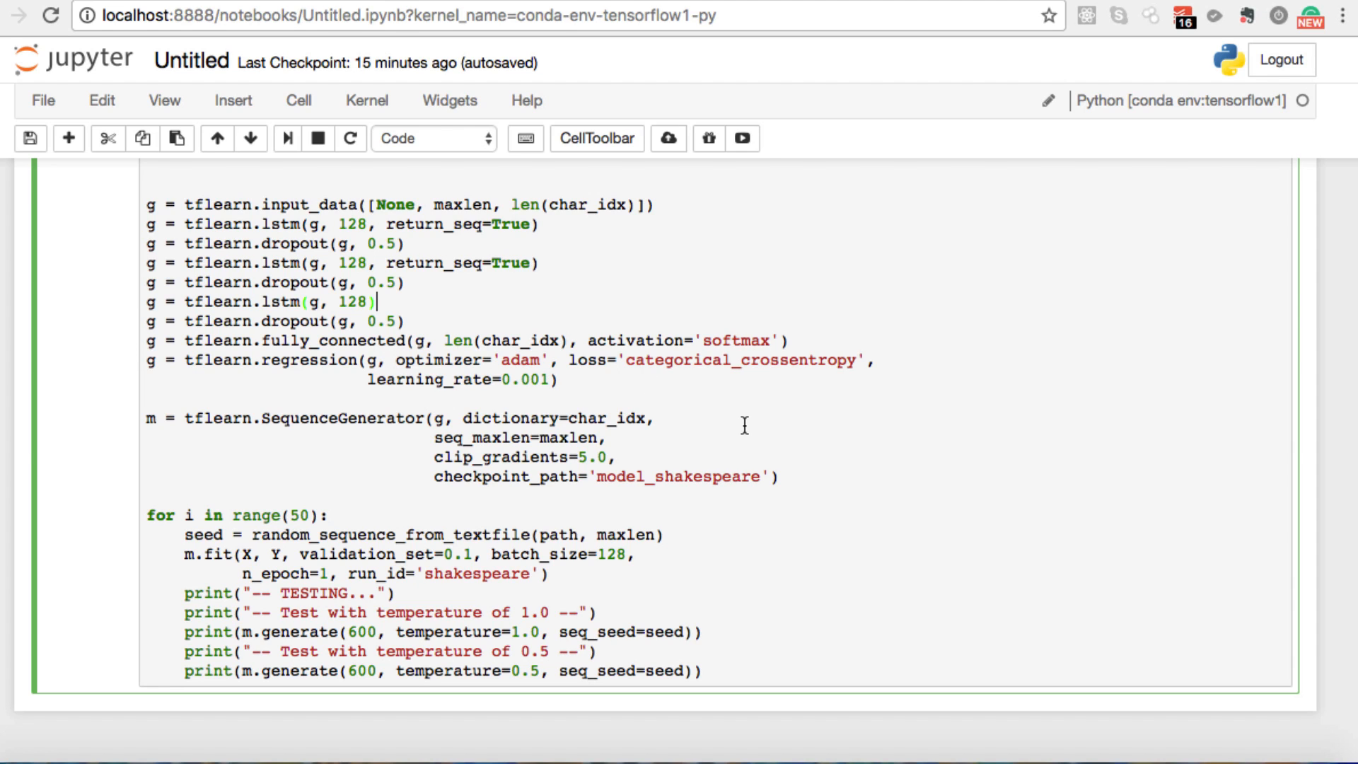
mouse_move(699, 391)
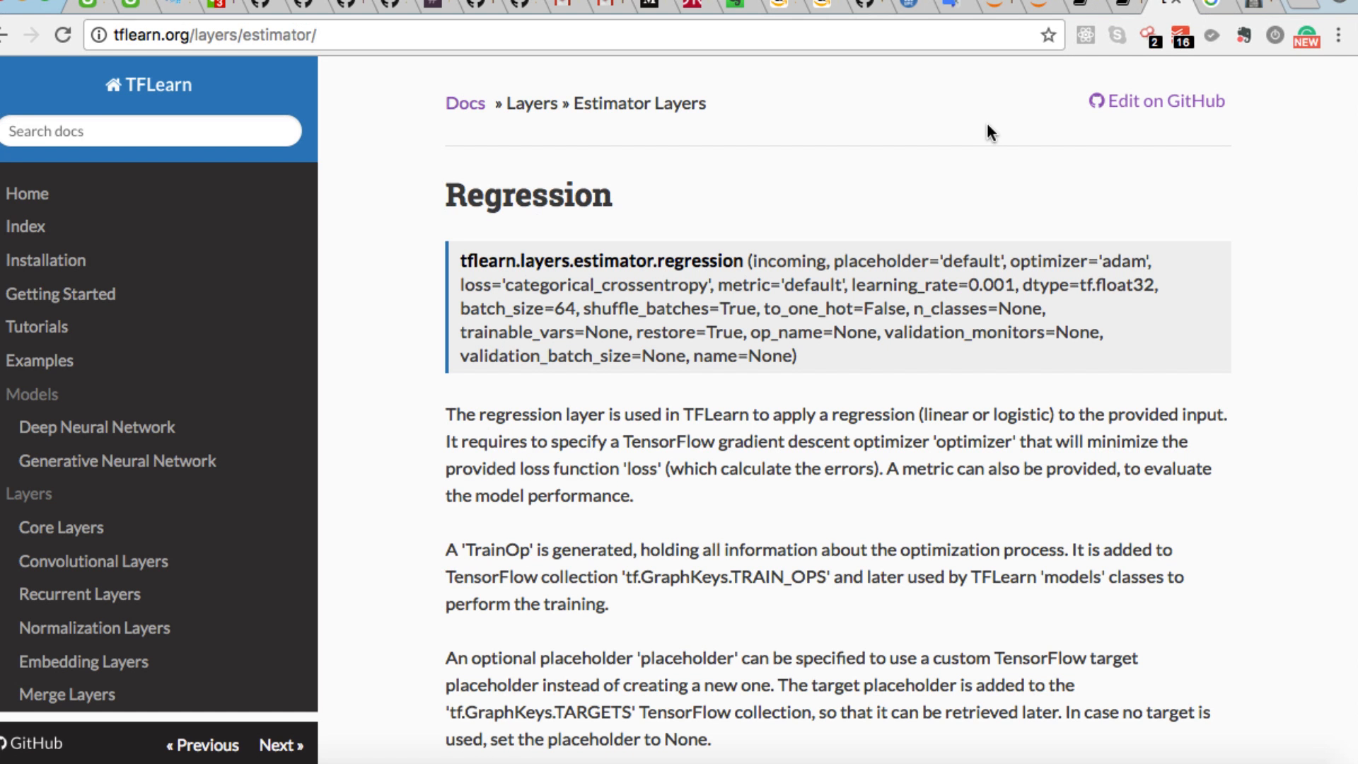
mouse_move(473, 302)
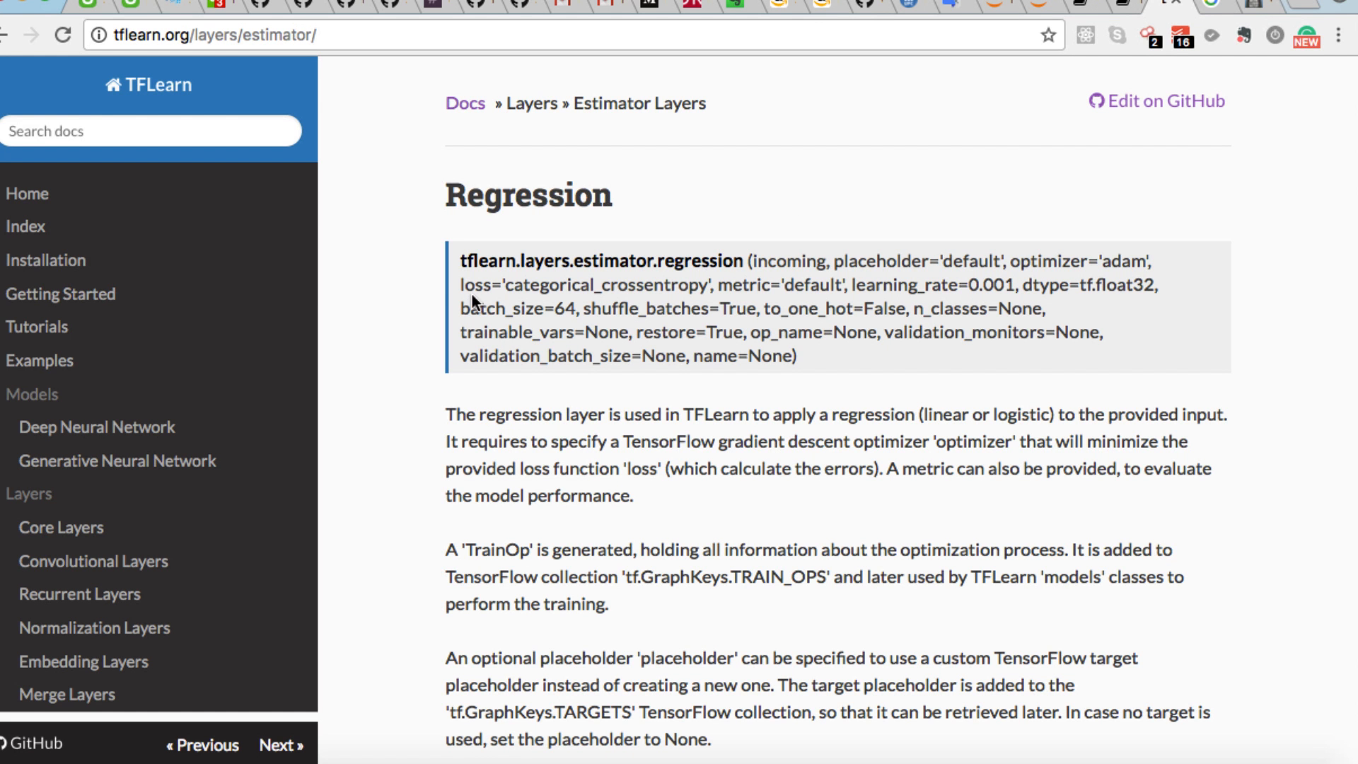
Select loss, learning_rate and batch_size in the regression signature on tflearn.org/layers/estimator.
scroll("down", 3)
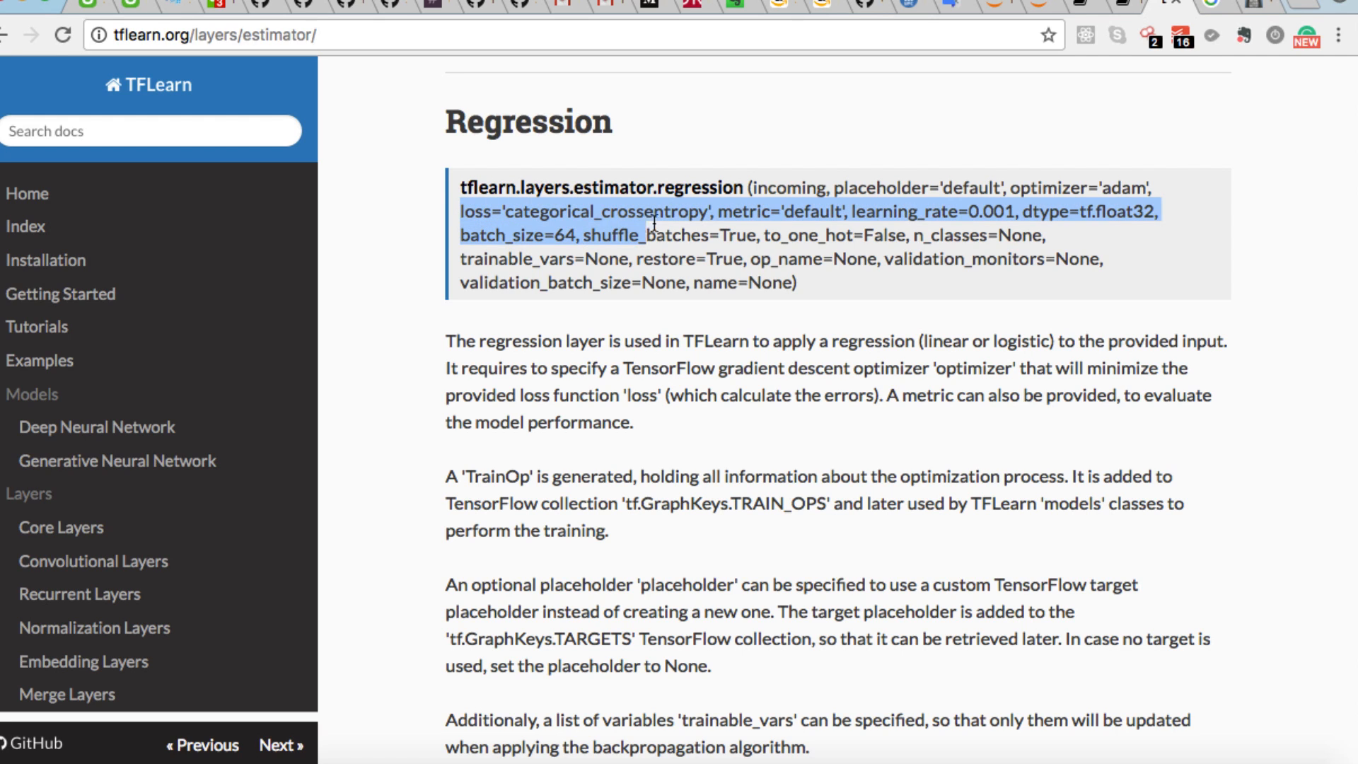
left_click(491, 367)
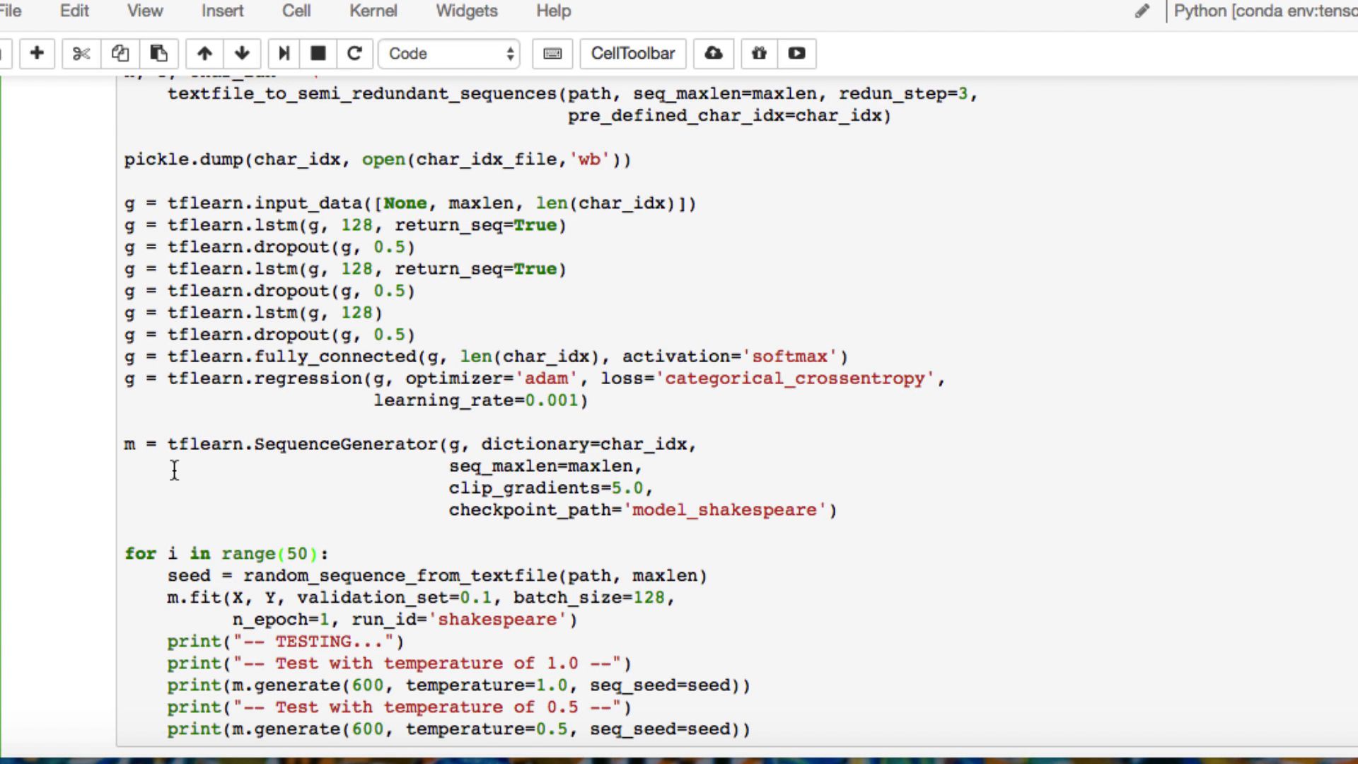
Scroll through the Shakespeare script cell and place the cursor on the range(50) loop line.
scroll("down", 3)
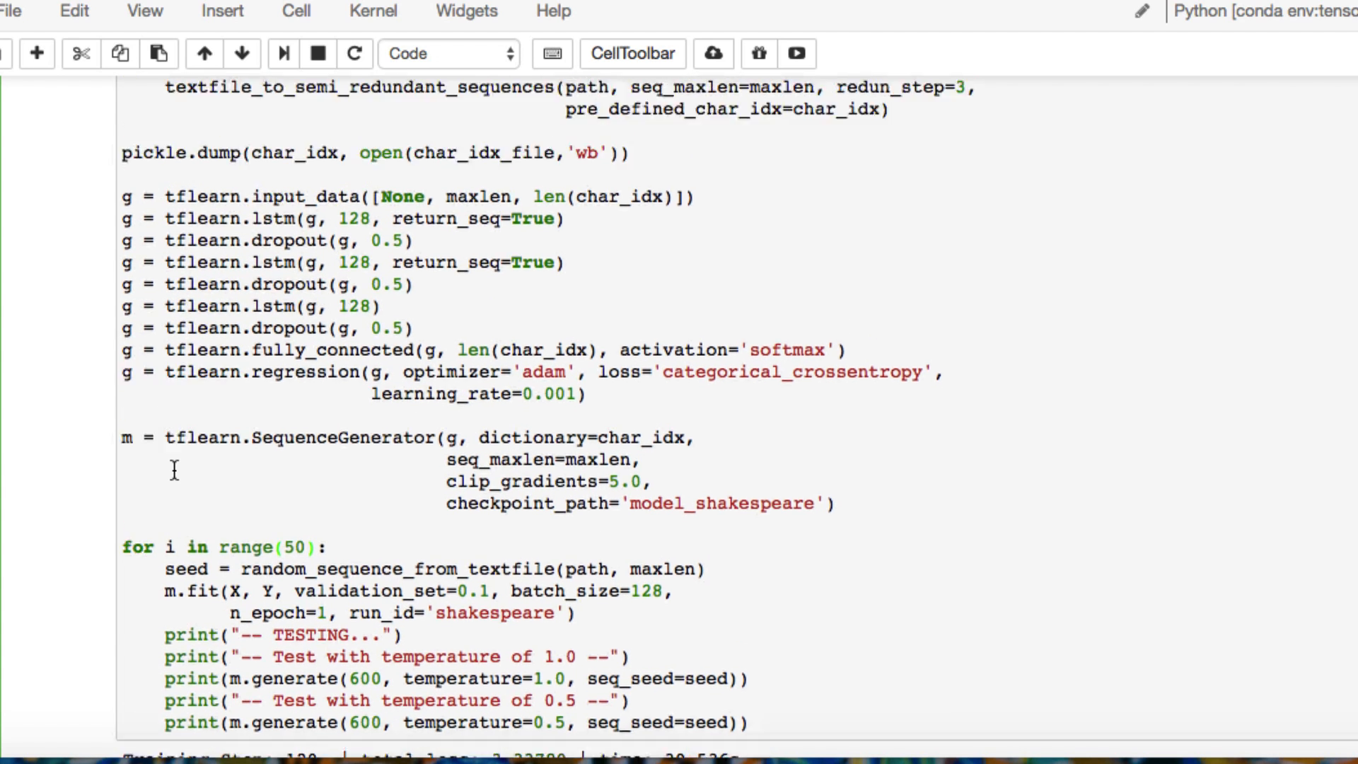
scroll("up", 3)
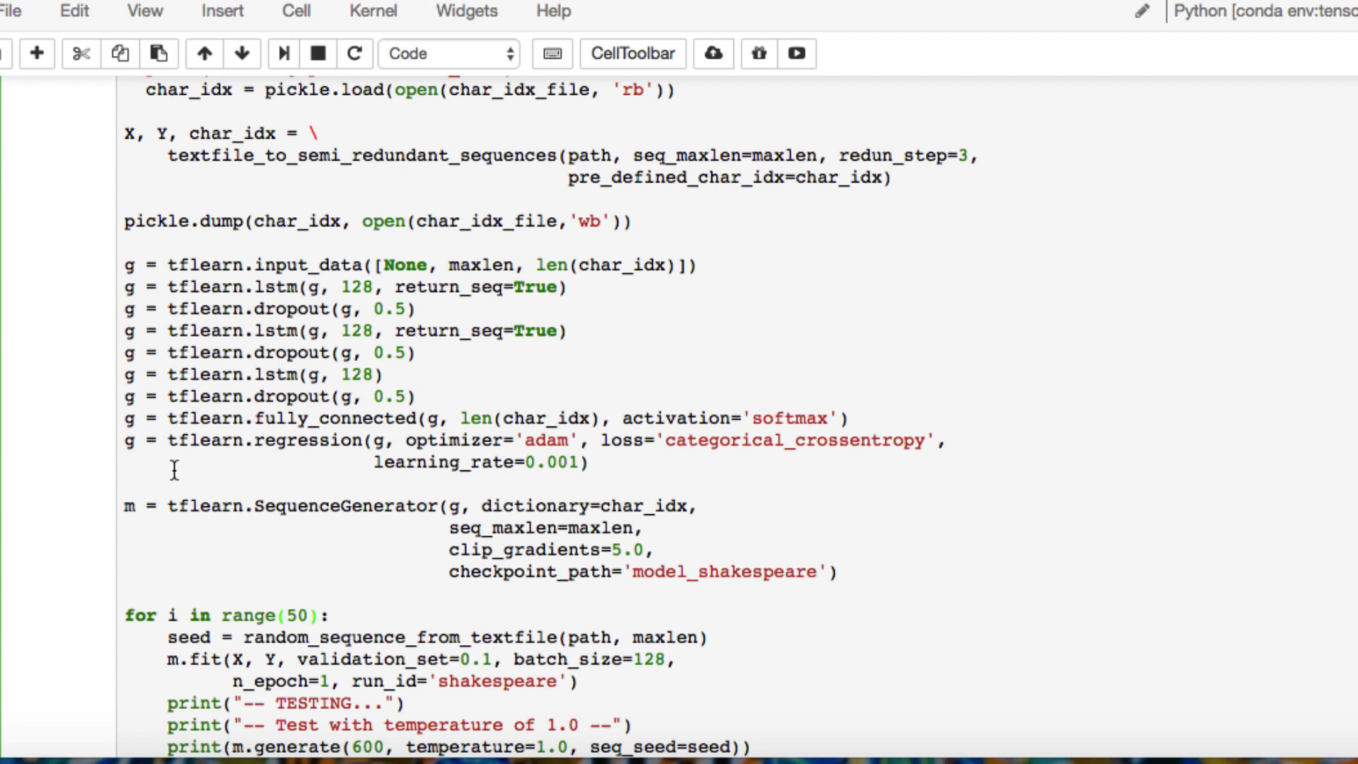
left_click(306, 614)
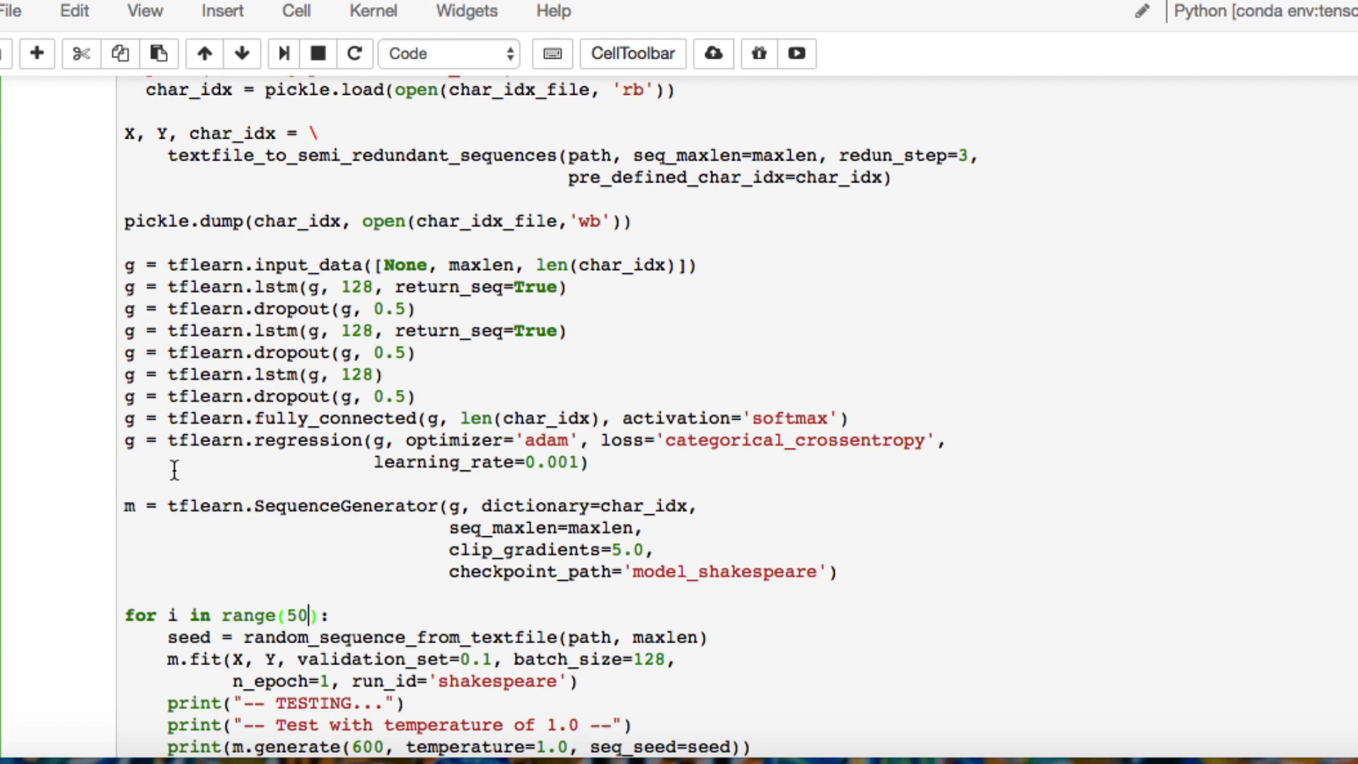
scroll("down", 3)
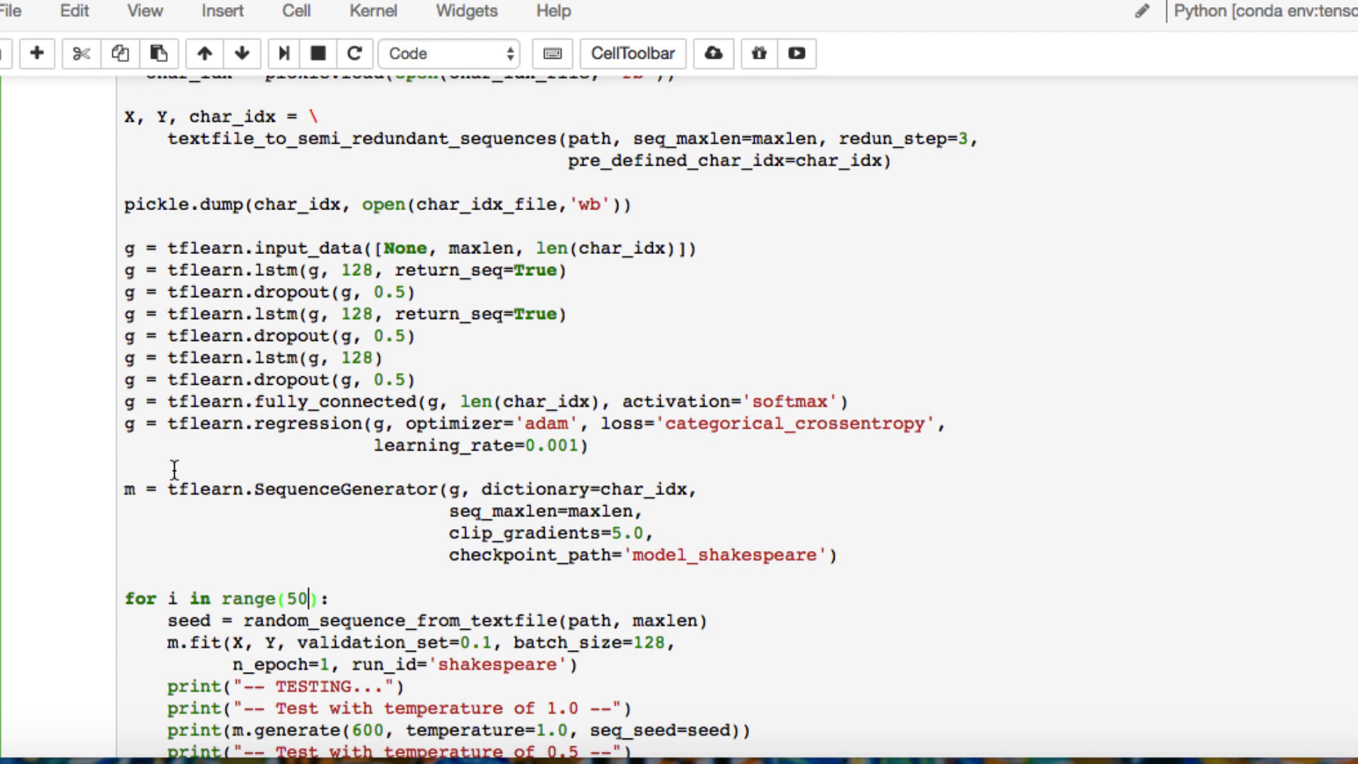